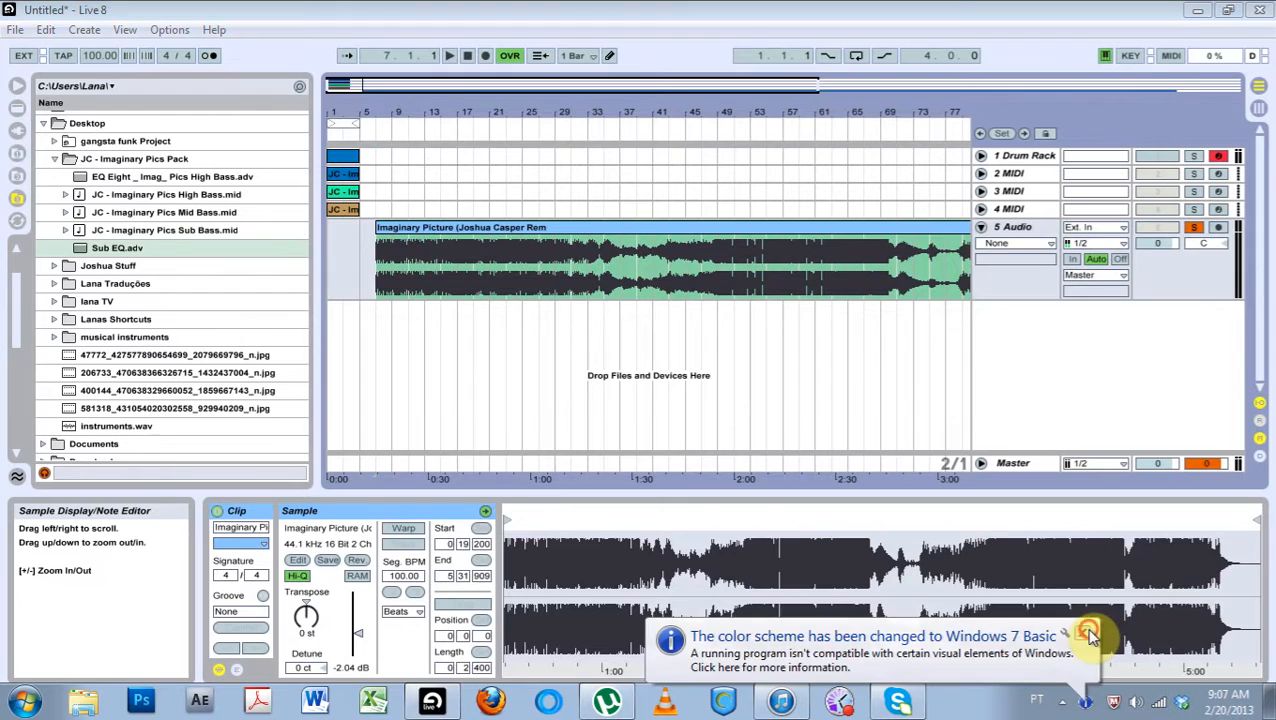
Step: Dismiss the Windows colour scheme notice, play the song from the start, stop it, and scroll the device list
{"action": "left_click", "coordinate": [1090, 632]}
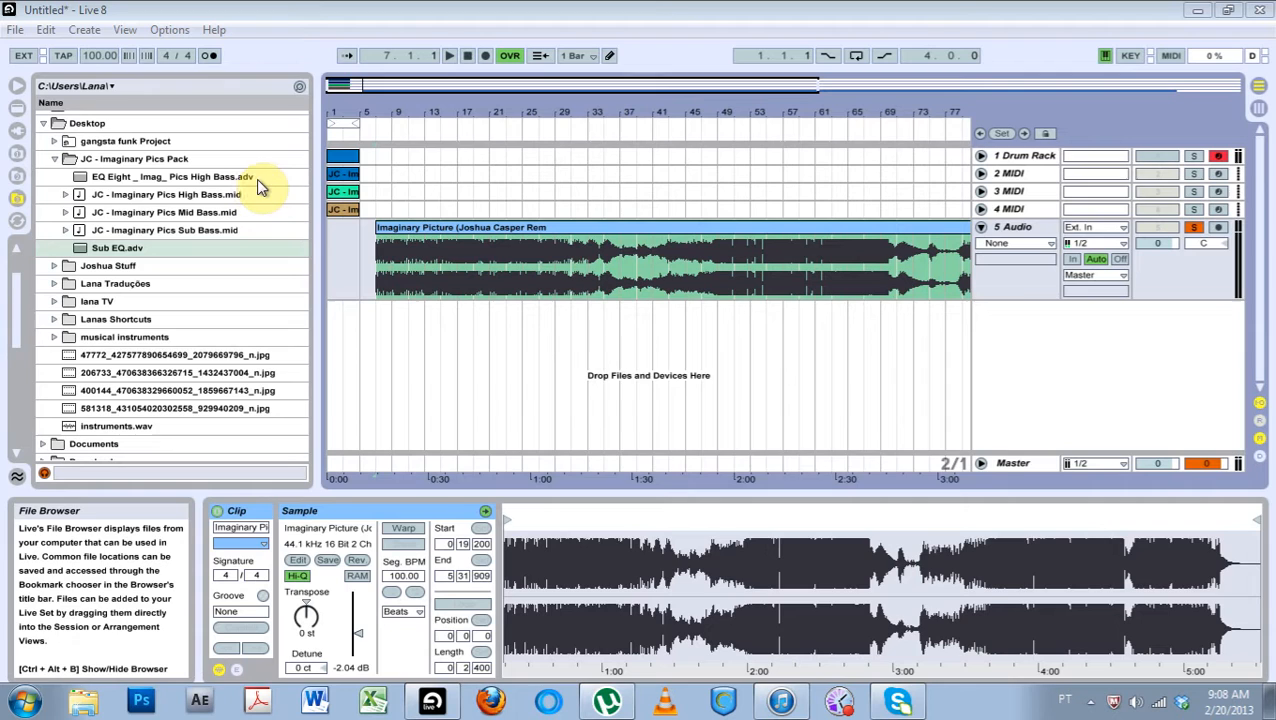
{"action": "mouse_move", "coordinate": [254, 194]}
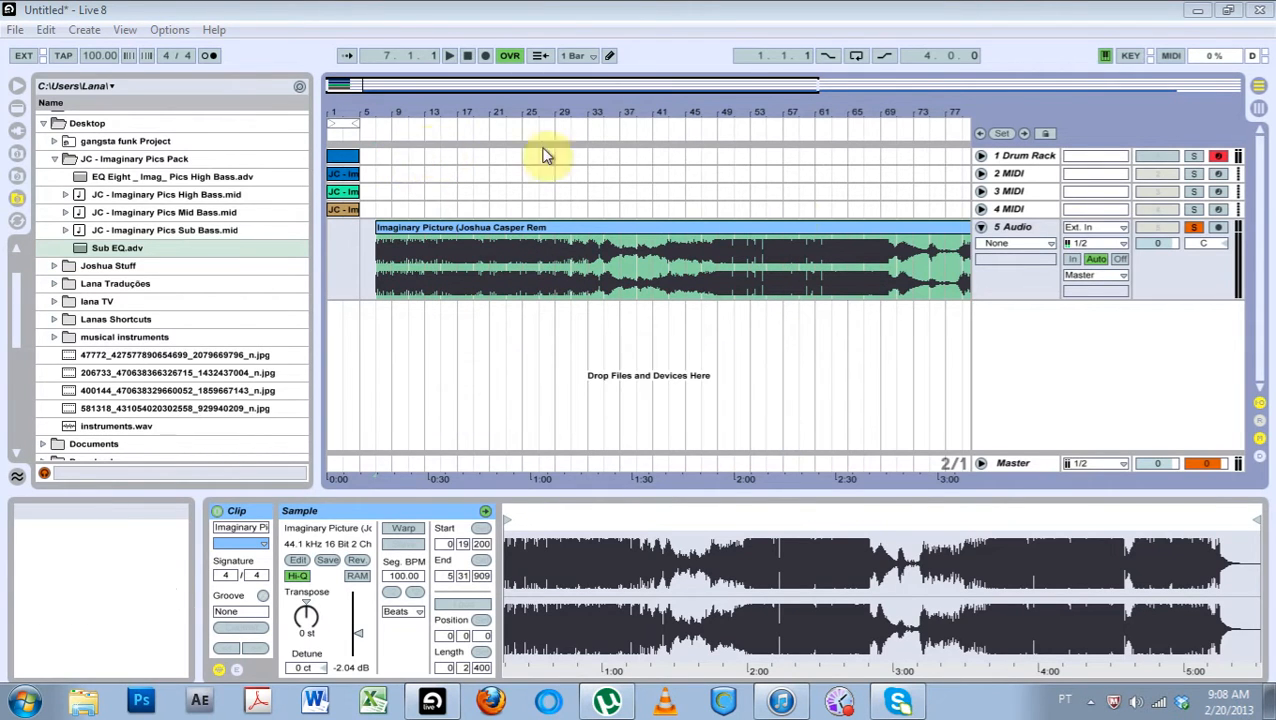
{"action": "mouse_move", "coordinate": [880, 292]}
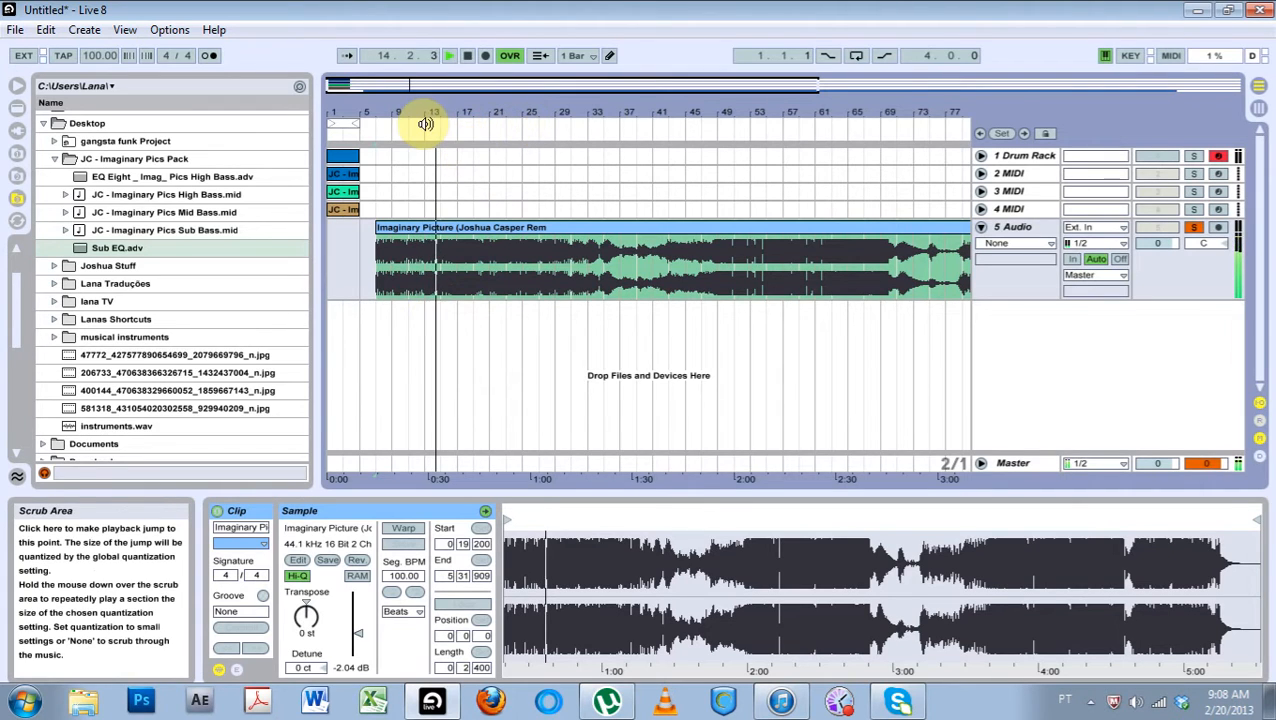
{"action": "left_click", "coordinate": [448, 56]}
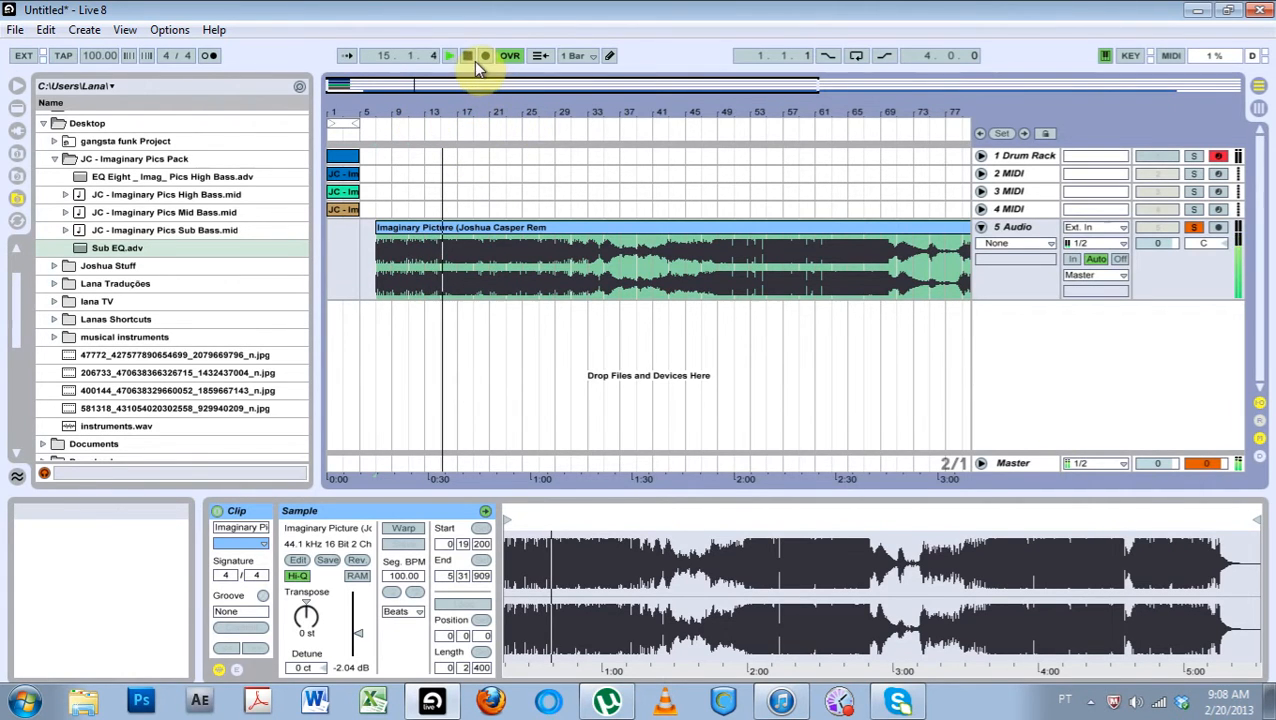
{"action": "left_click", "coordinate": [448, 56]}
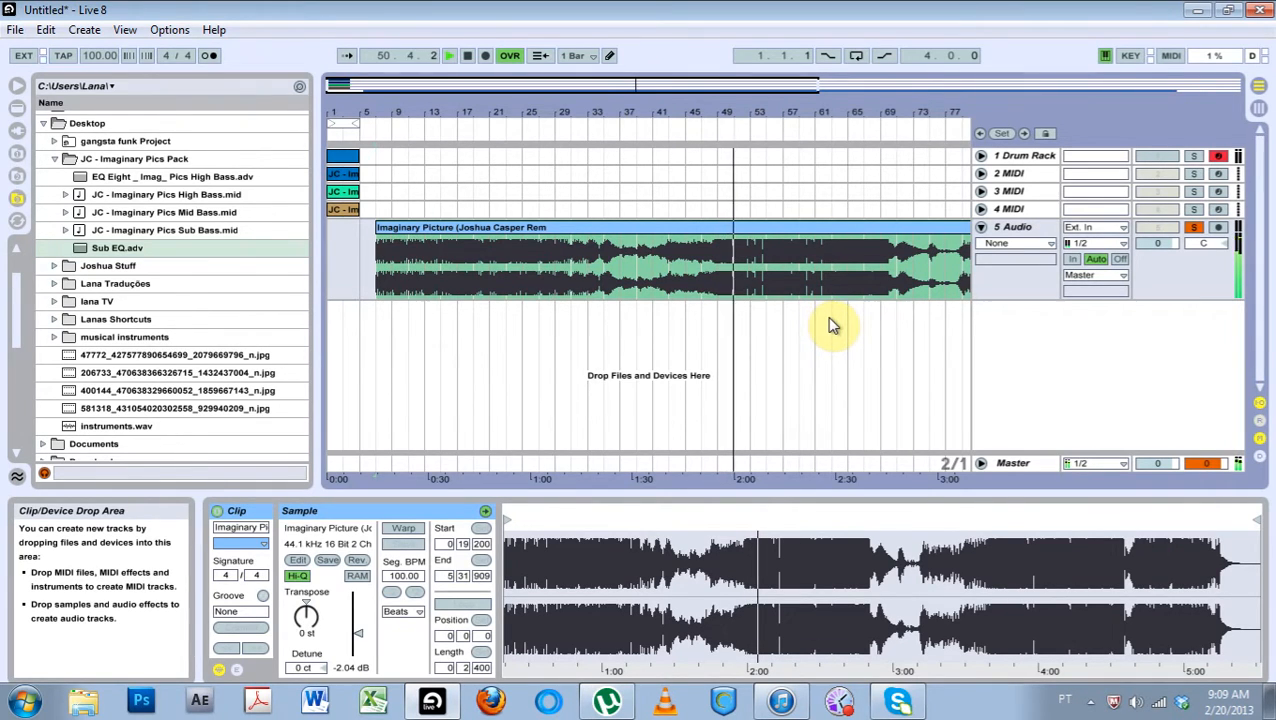
{"action": "left_click", "coordinate": [448, 56]}
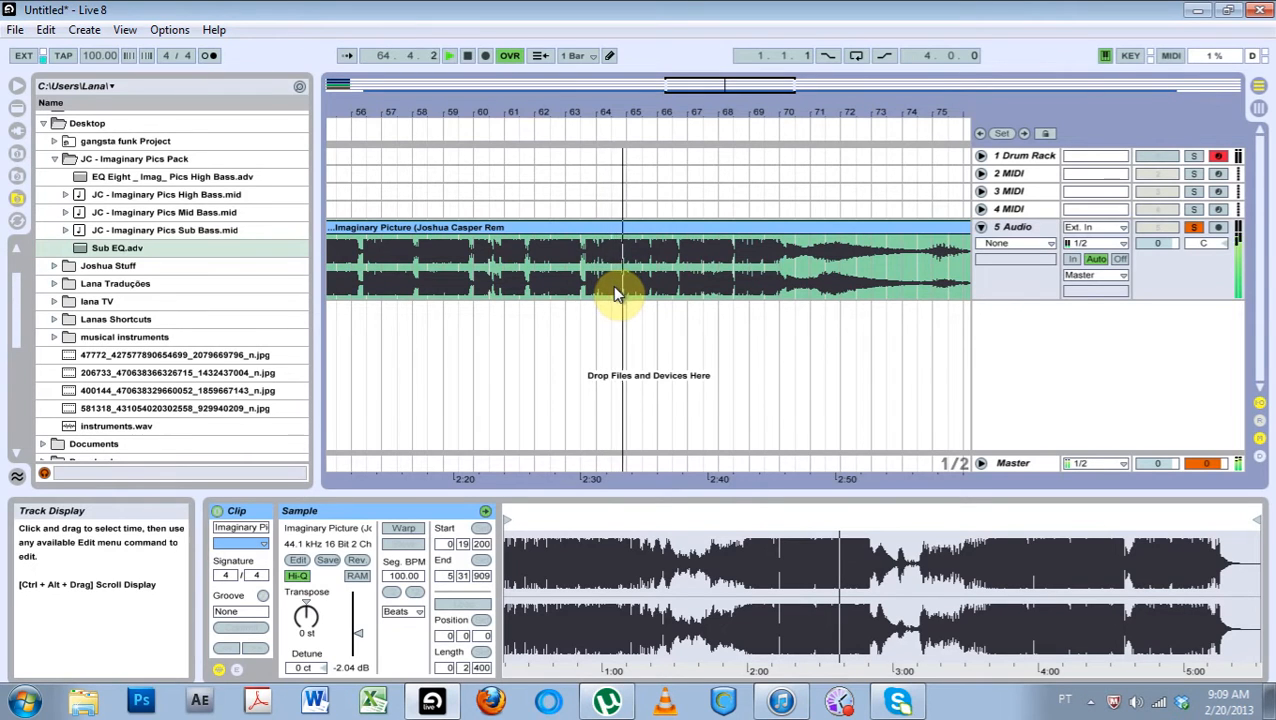
{"action": "left_click", "coordinate": [448, 56]}
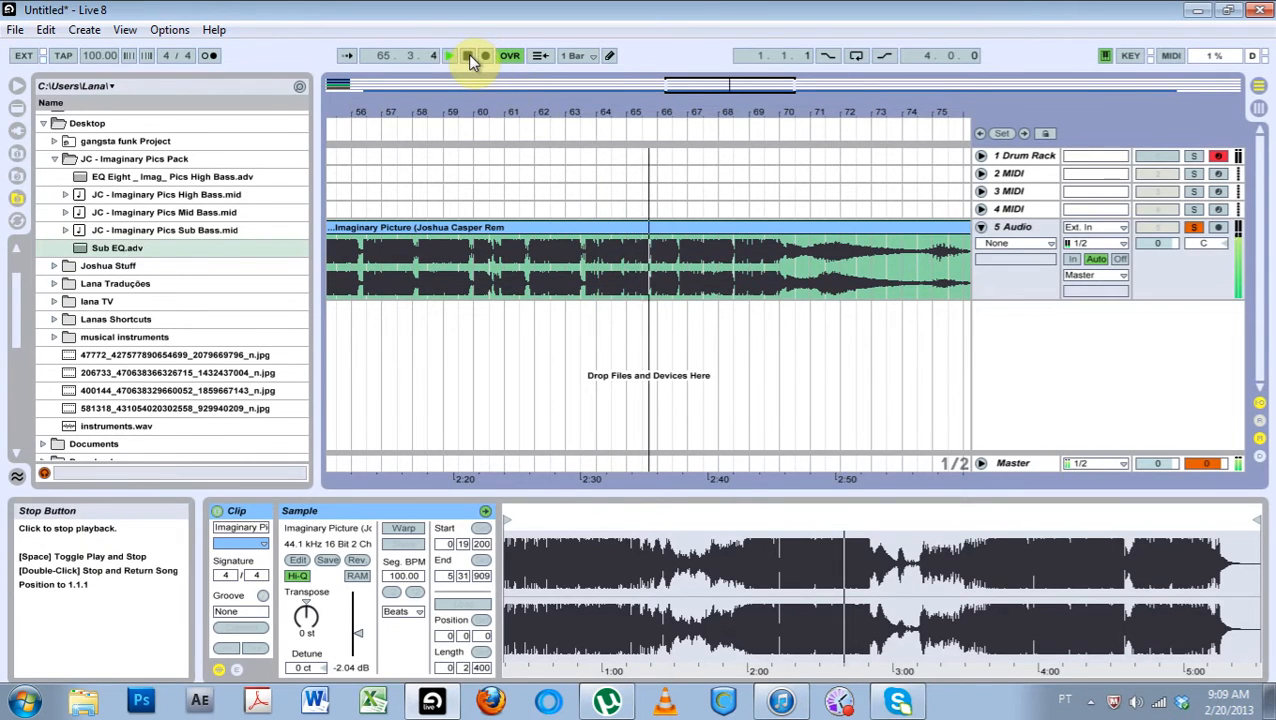
{"action": "left_click", "coordinate": [448, 56]}
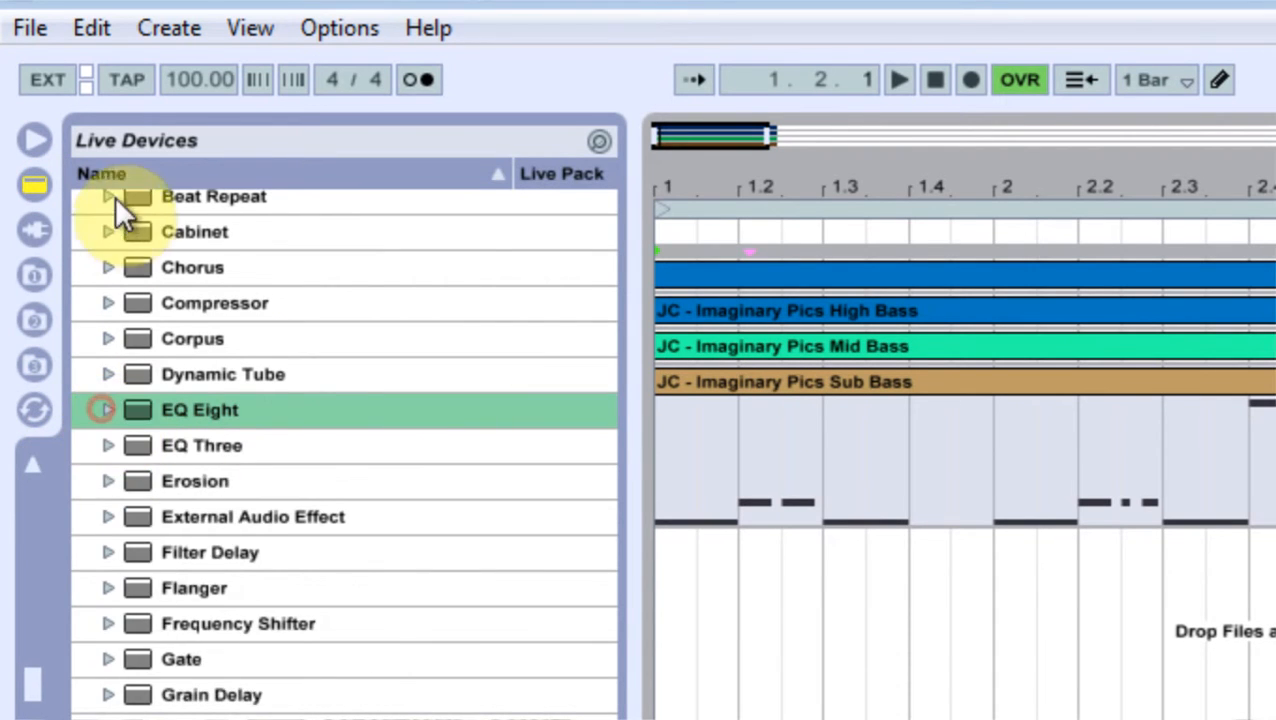
{"action": "scroll", "scroll_direction": "down", "scroll_amount": 3}
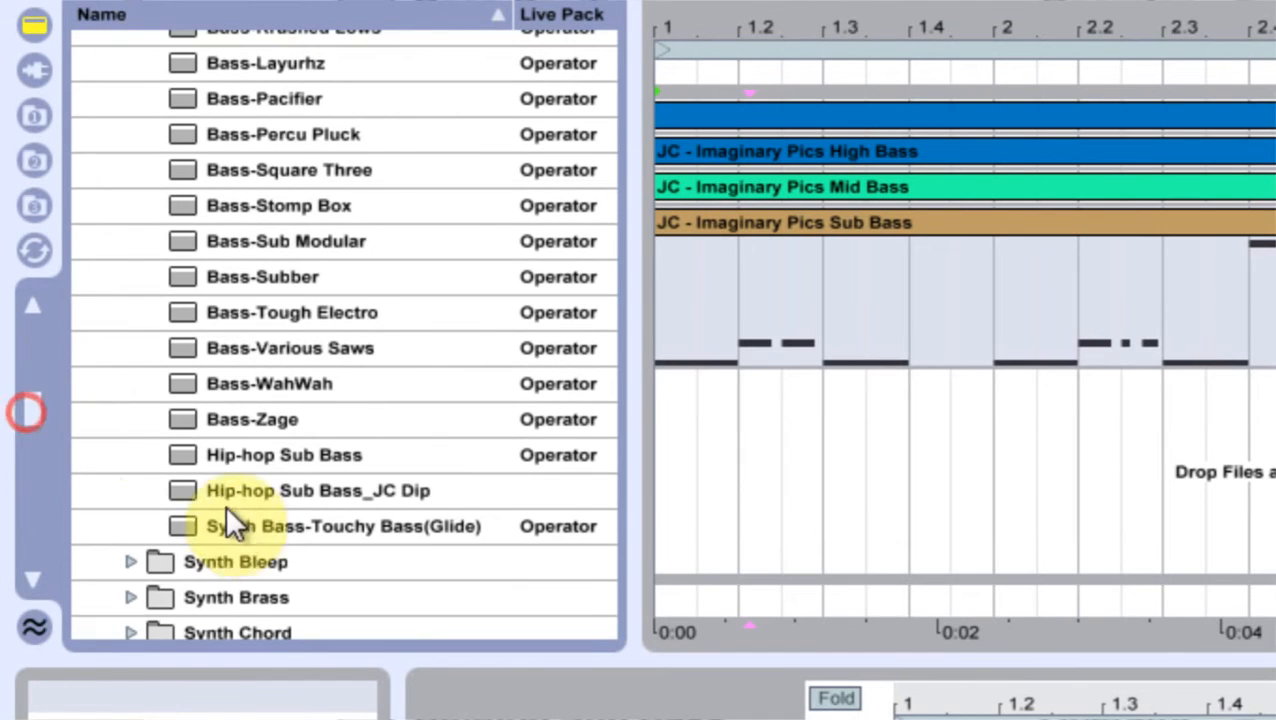
Step: Load the Hip-hop Sub Bass_JC Dip Operator preset on the sub bass track and play the bass clips
{"action": "left_click", "coordinate": [284, 456]}
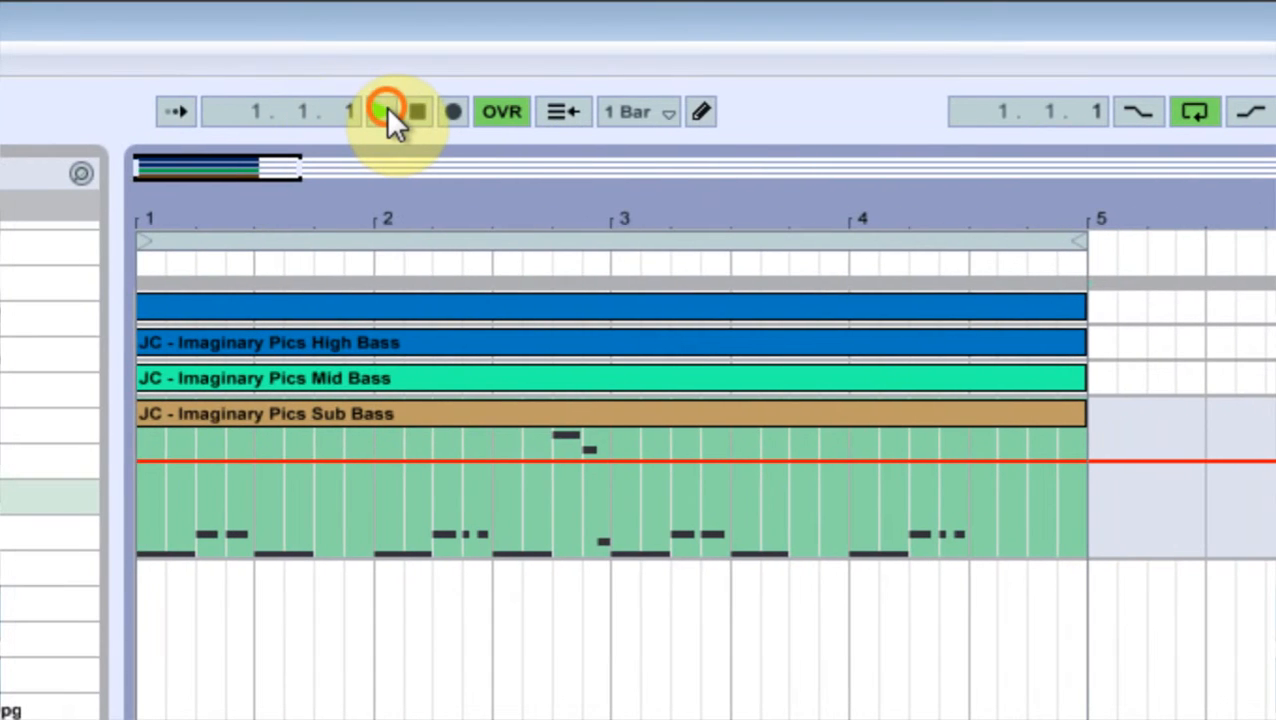
{"action": "left_click", "coordinate": [380, 112]}
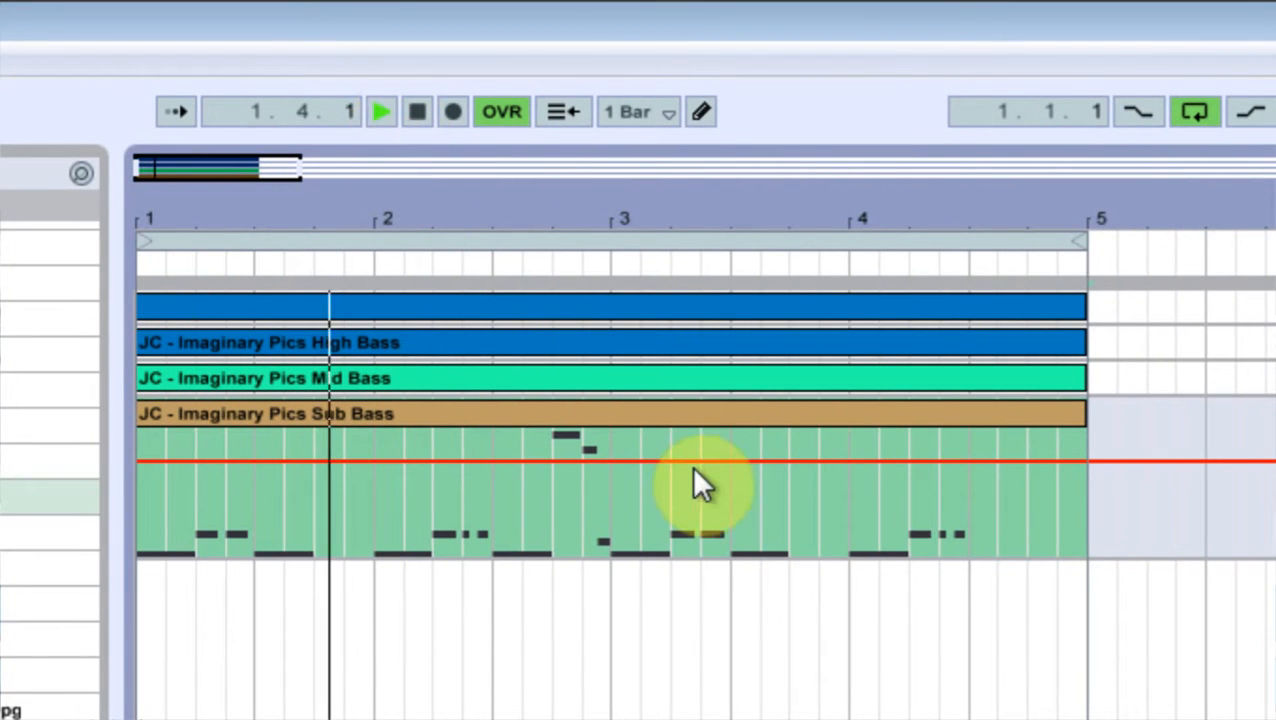
{"action": "left_click", "coordinate": [324, 112]}
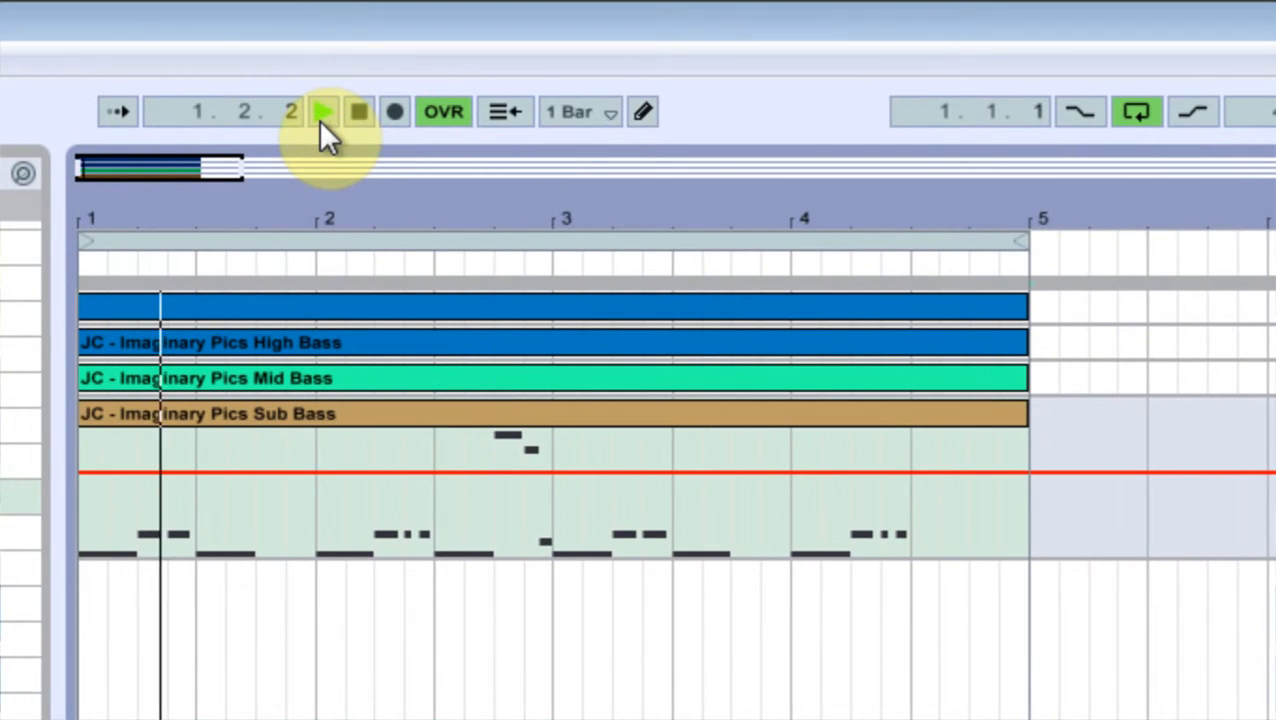
{"action": "left_click", "coordinate": [322, 112]}
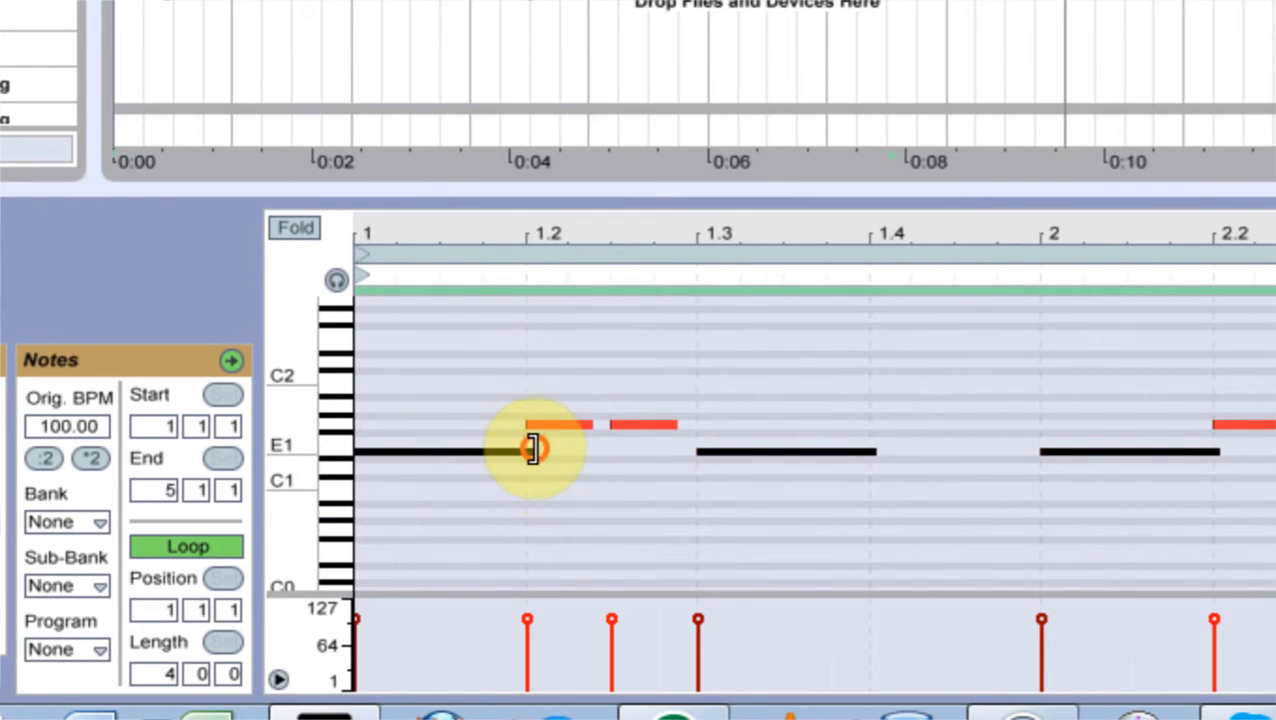
Step: Resize the first bass note in the clip and preview it from around bar 2
{"action": "left_click_drag", "start_coordinate": [536, 448], "coordinate": [556, 424]}
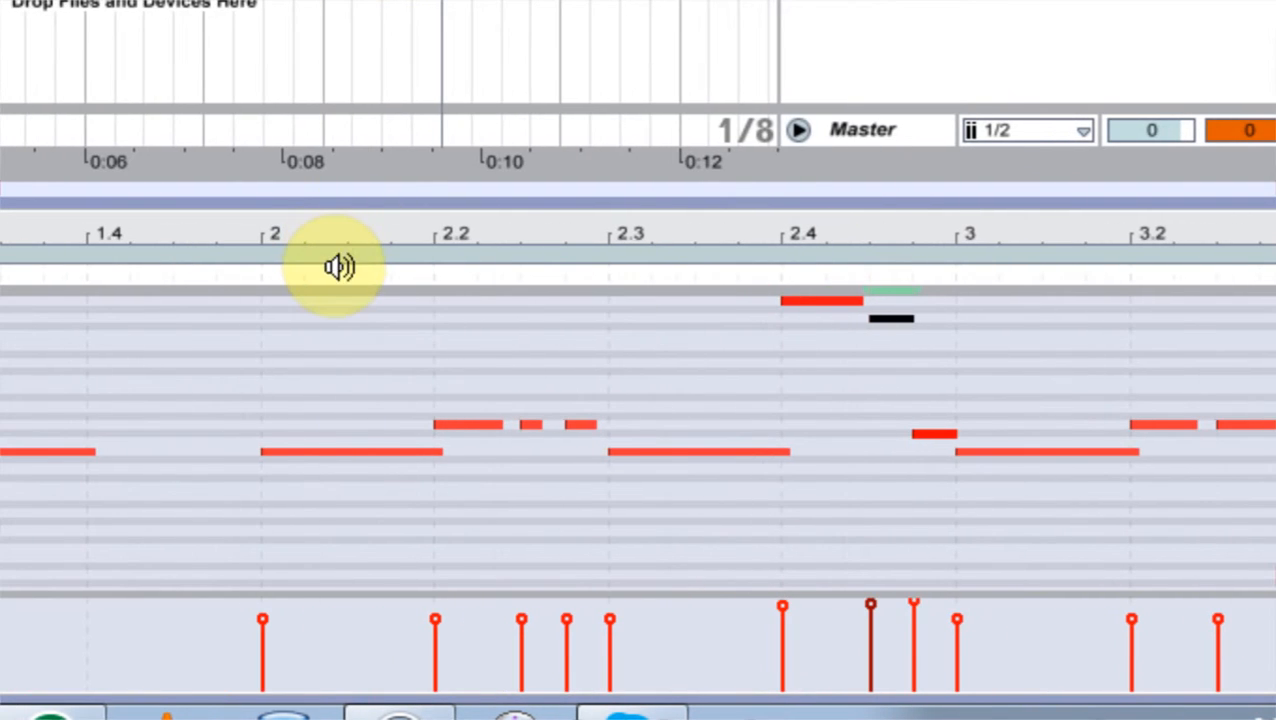
{"action": "left_click", "coordinate": [796, 130]}
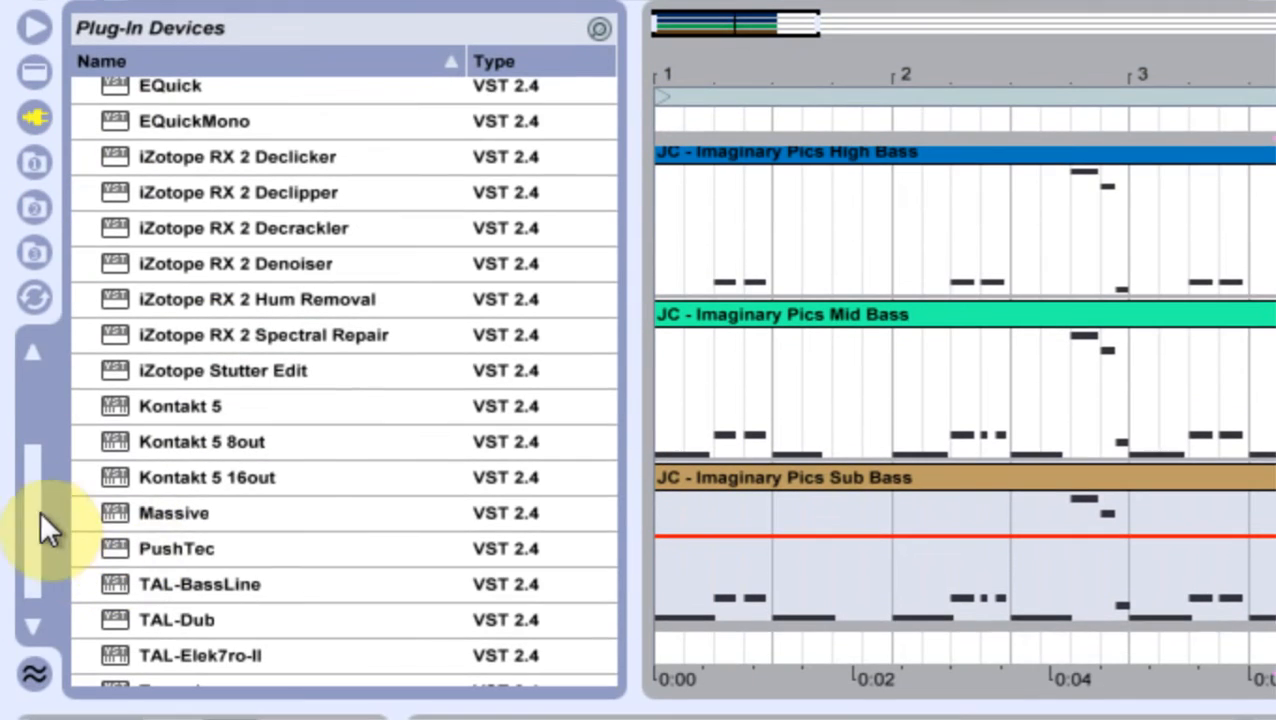
Step: Load the Massive synth onto the high bass track, switch to the project files and play the bass clips
{"action": "left_click", "coordinate": [174, 512]}
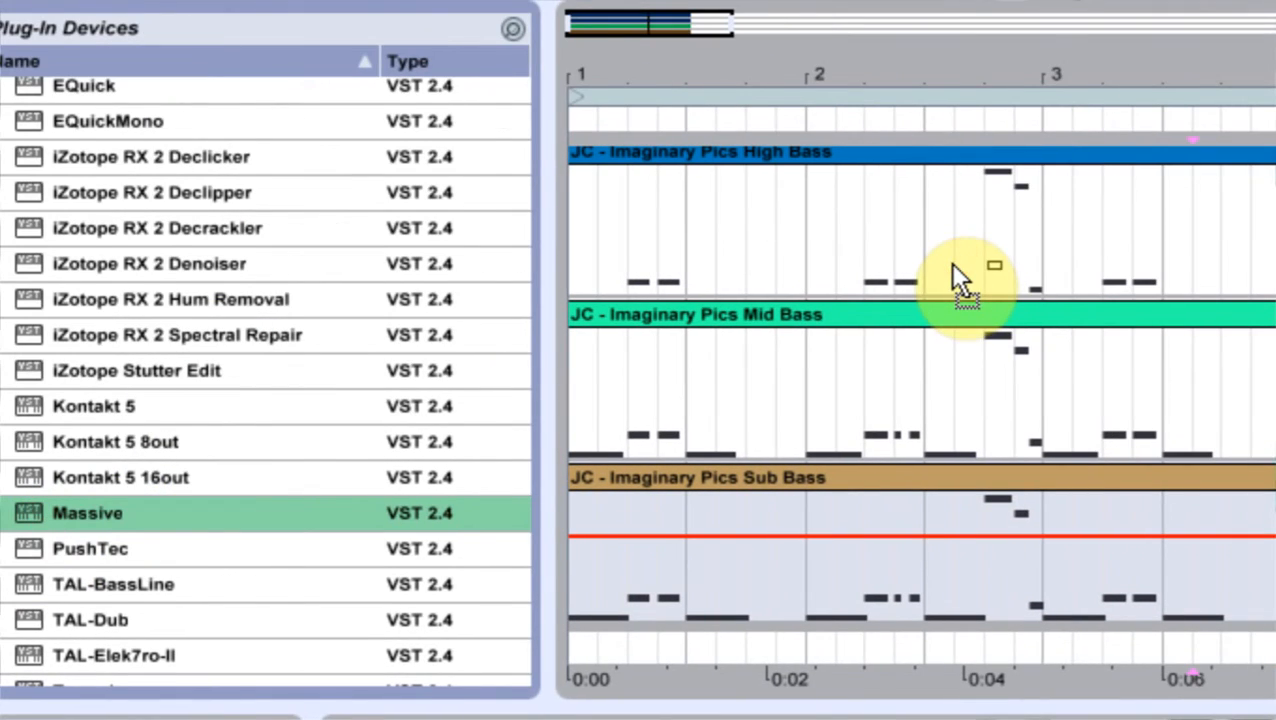
{"action": "double_click", "coordinate": [88, 512]}
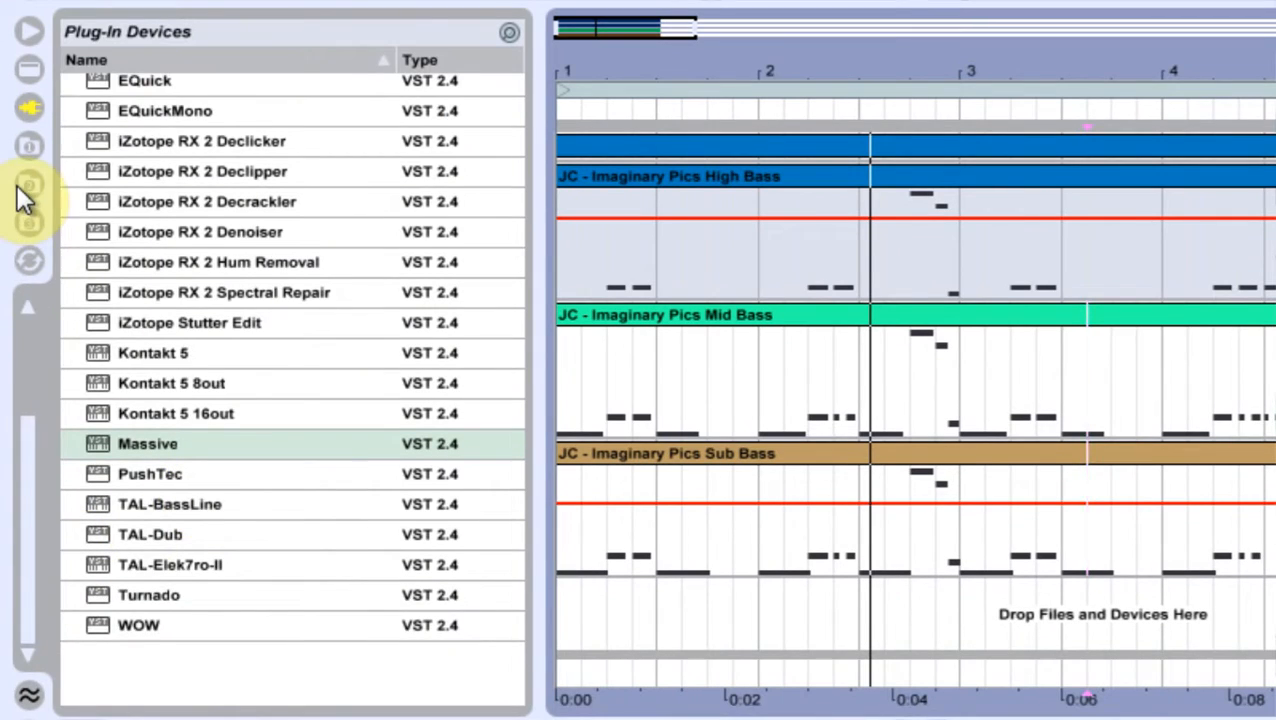
{"action": "left_click", "coordinate": [28, 184]}
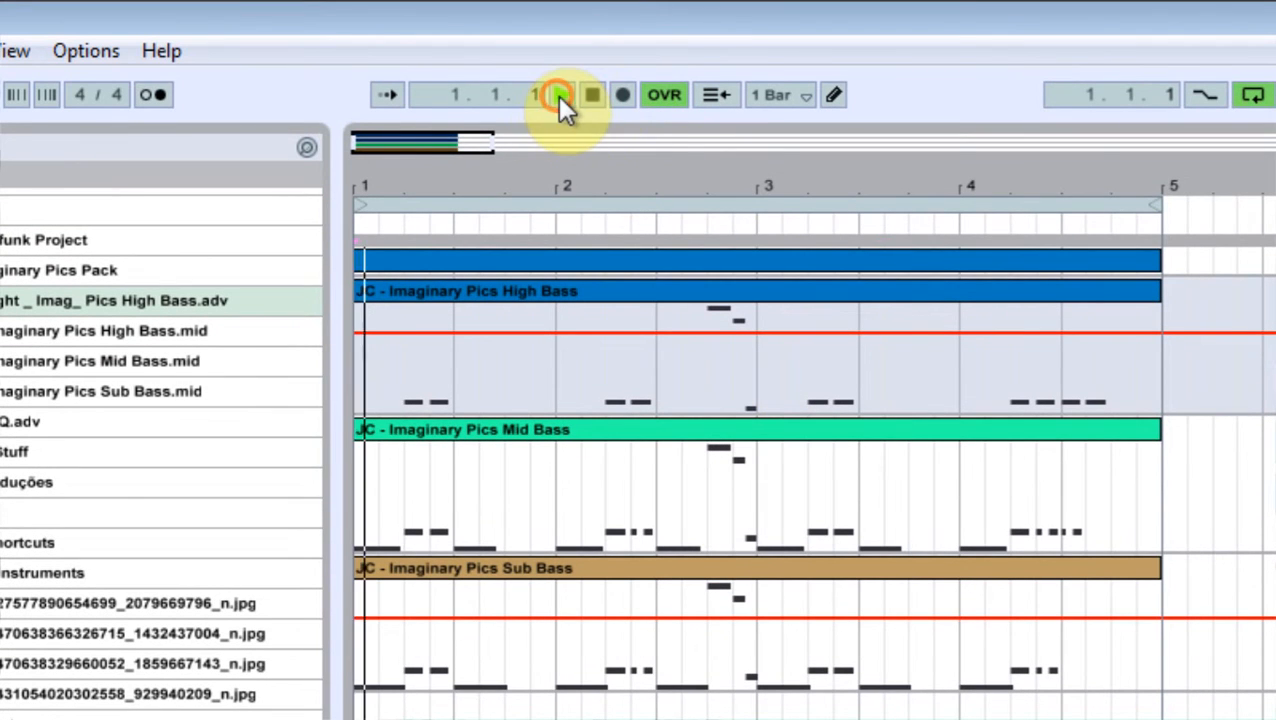
{"action": "left_click", "coordinate": [560, 94]}
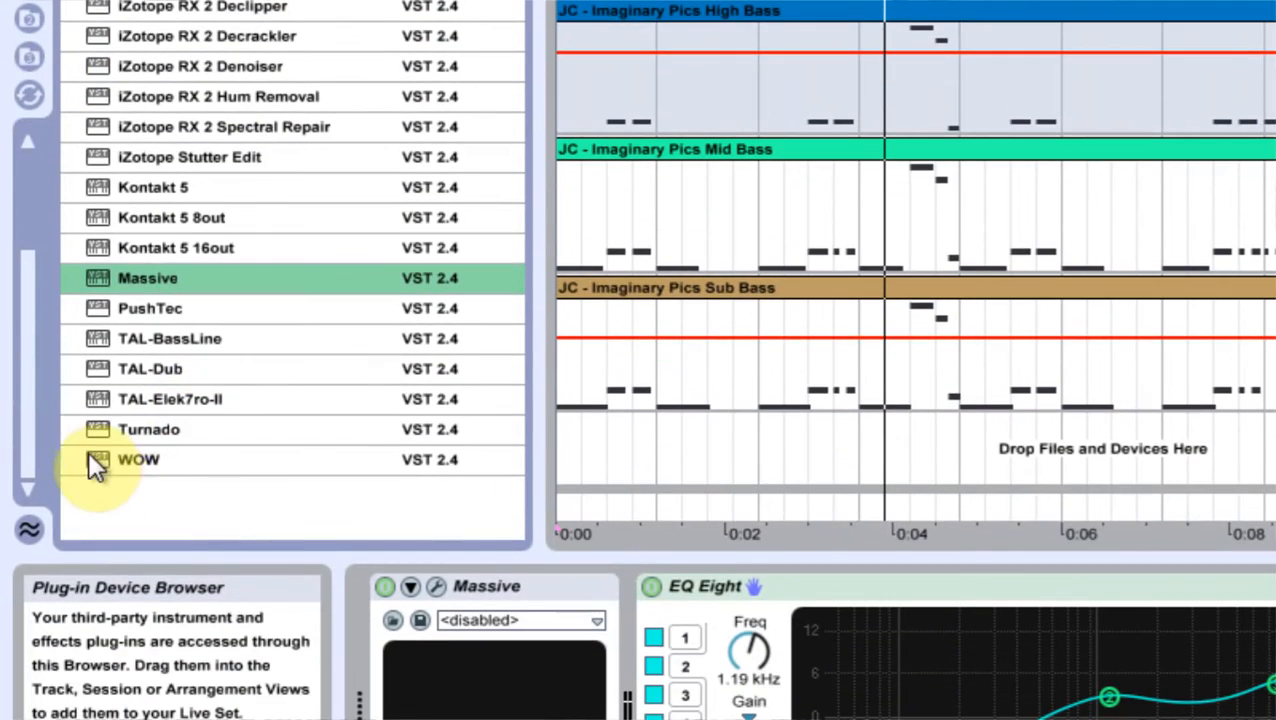
Step: Load the WOW filter onto the Massive track and choose its High End Sound preset
{"action": "double_click", "coordinate": [140, 458]}
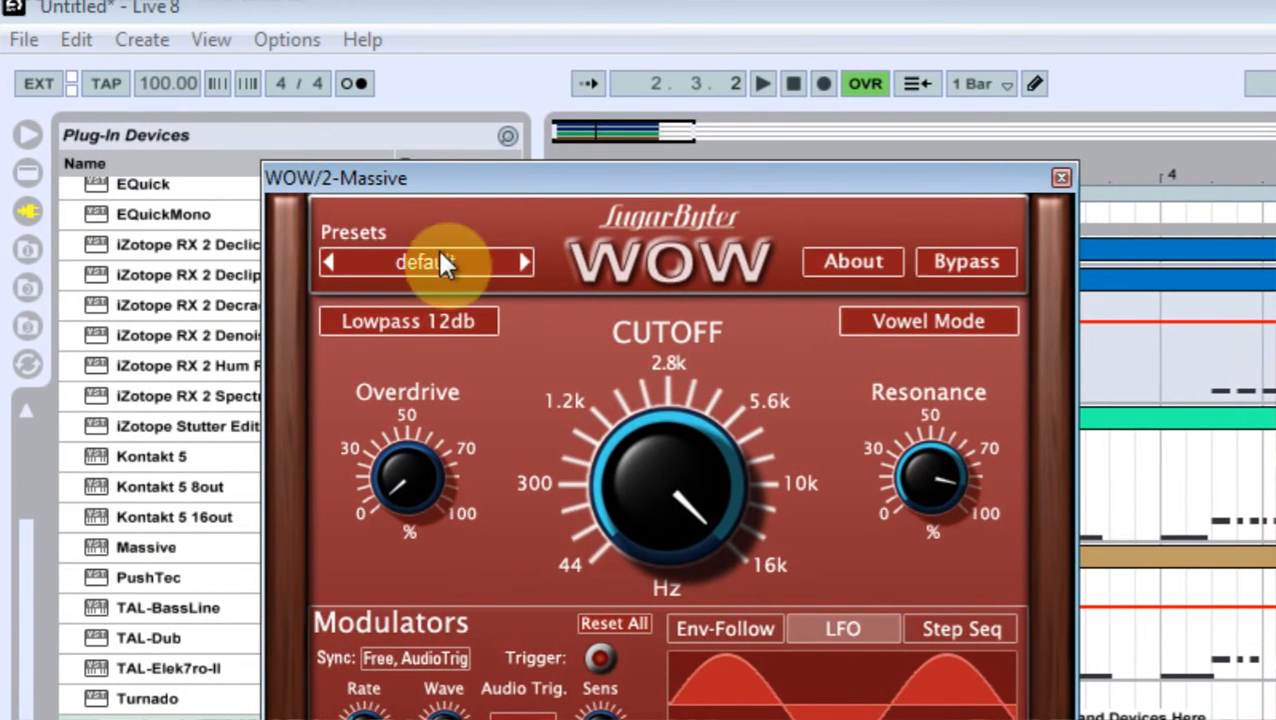
{"action": "left_click", "coordinate": [424, 260]}
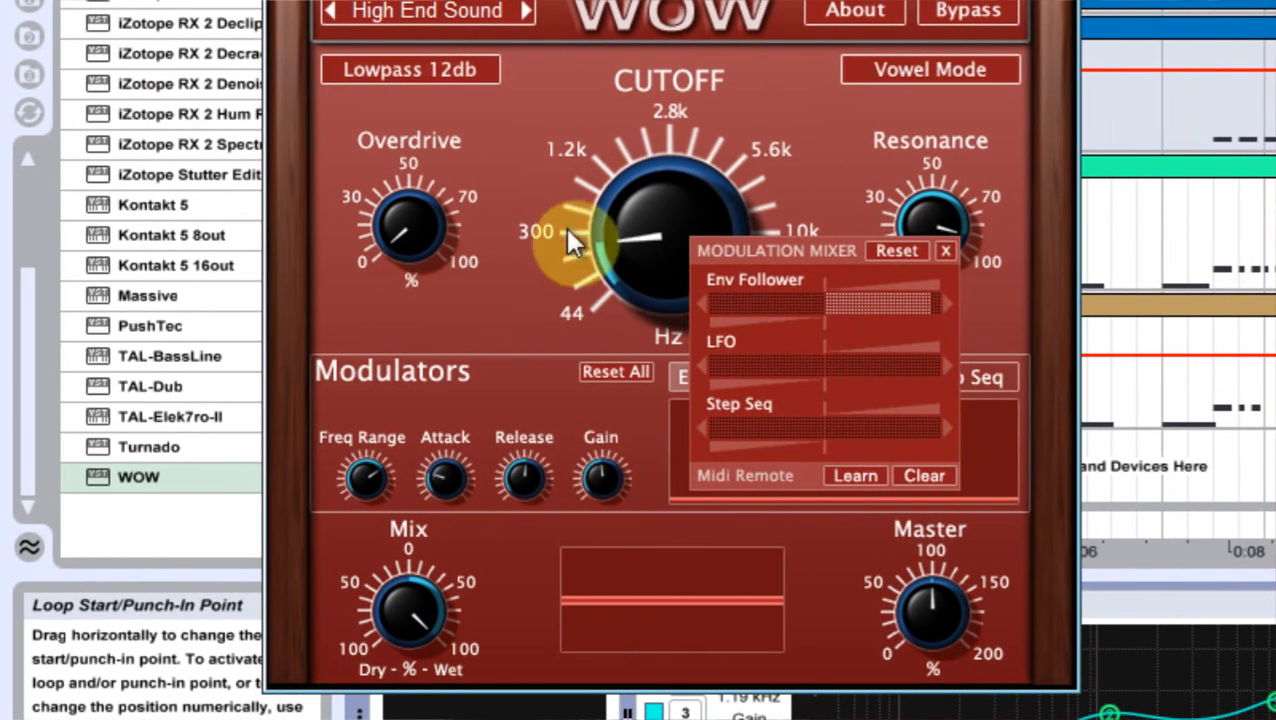
{"action": "left_click", "coordinate": [944, 250]}
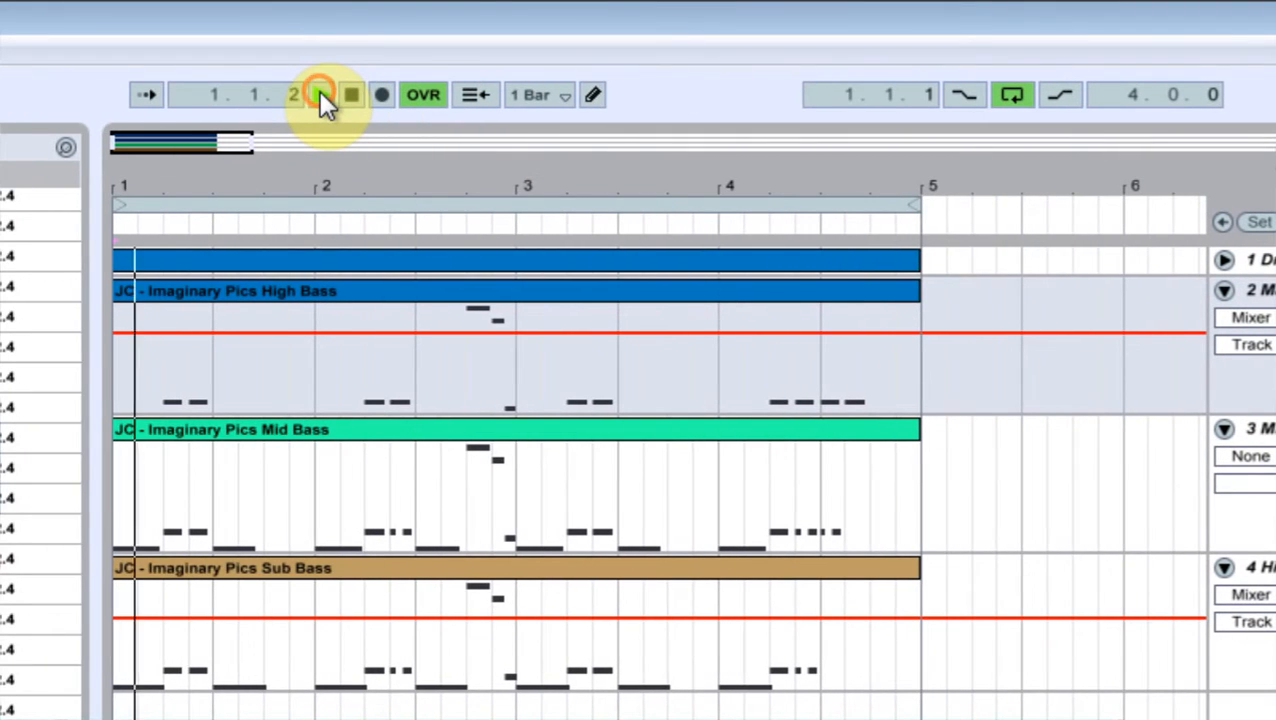
{"action": "left_click", "coordinate": [324, 94]}
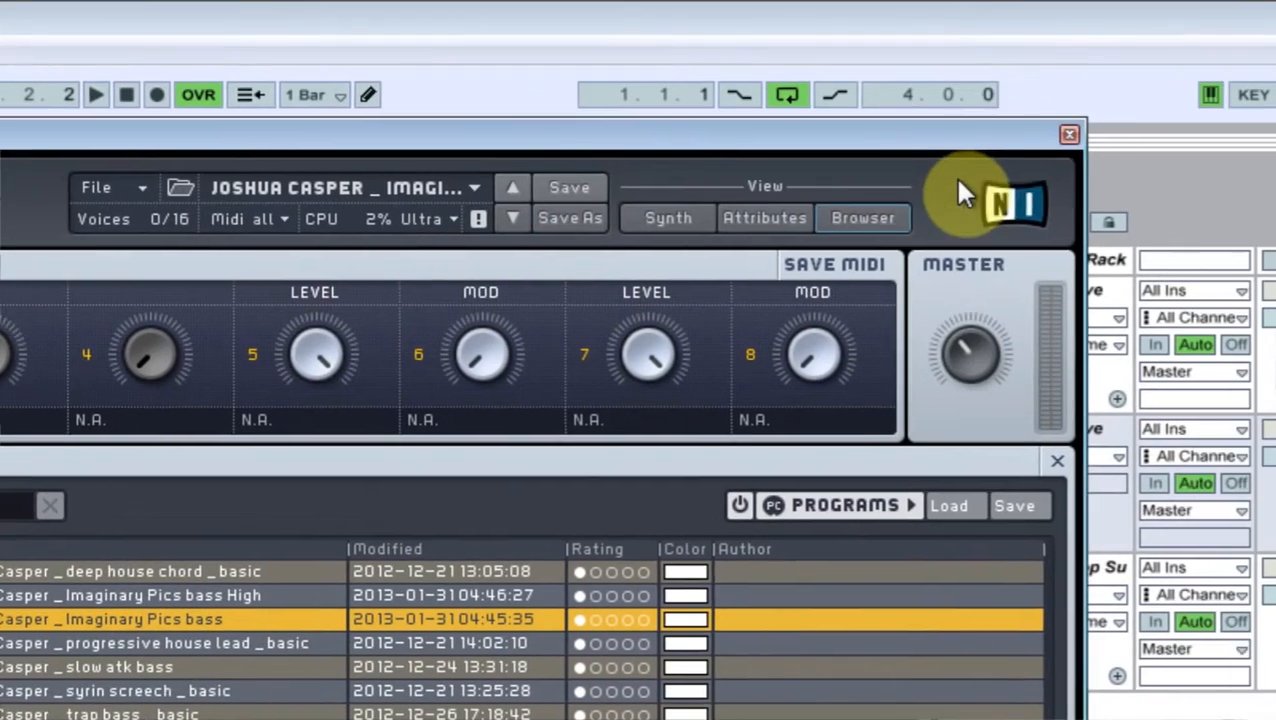
Step: Load the Imaginary Pics bass program in Massive's Browser view
{"action": "left_click", "coordinate": [1068, 134]}
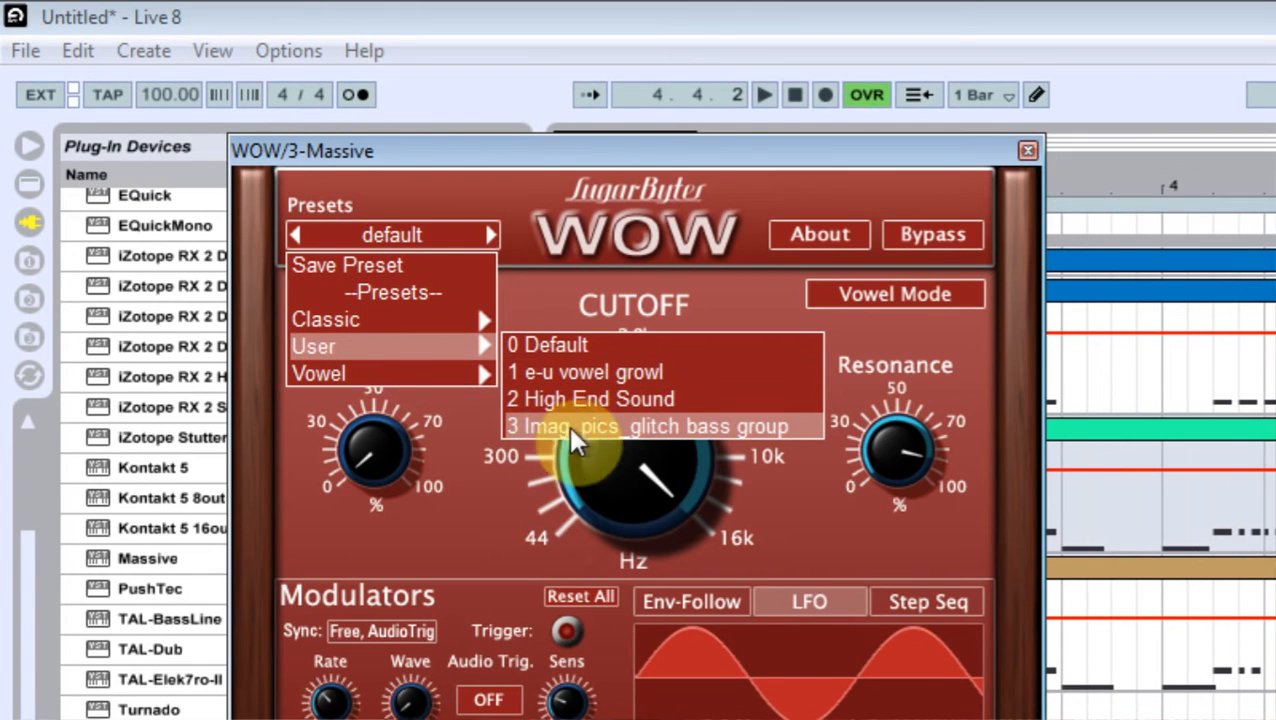
Step: Give track 3's WOW filter the 3 Imag. pics_glitch bass group user preset and close its window
{"action": "left_click", "coordinate": [664, 426]}
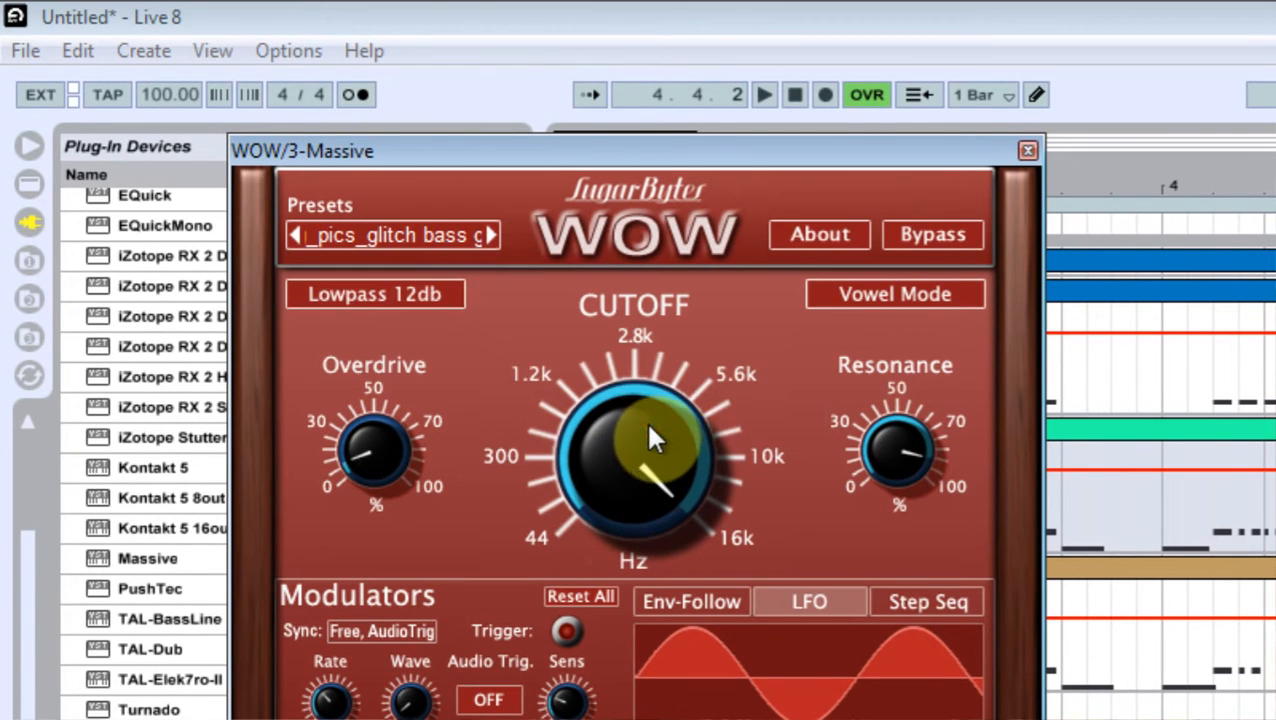
{"action": "left_click", "coordinate": [1028, 150]}
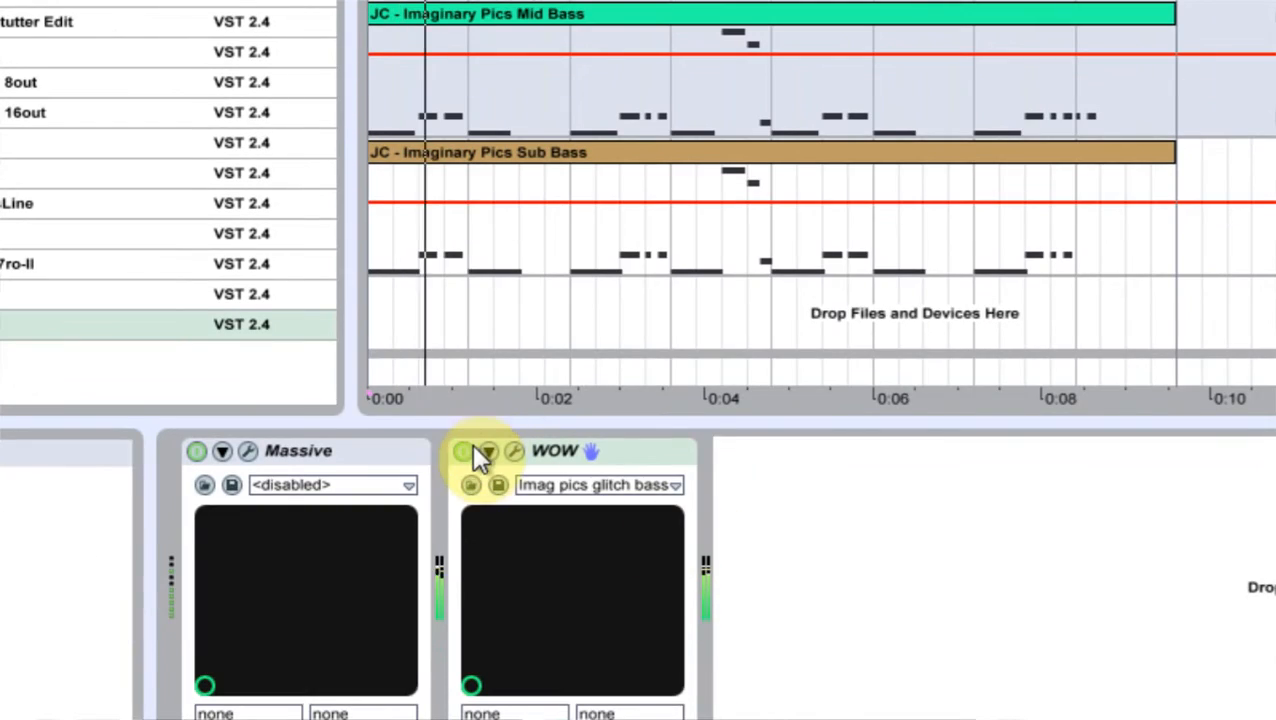
Step: Return to Arrangement View and play the layered bass clips with the glitch bass filter
{"action": "left_click", "coordinate": [464, 452]}
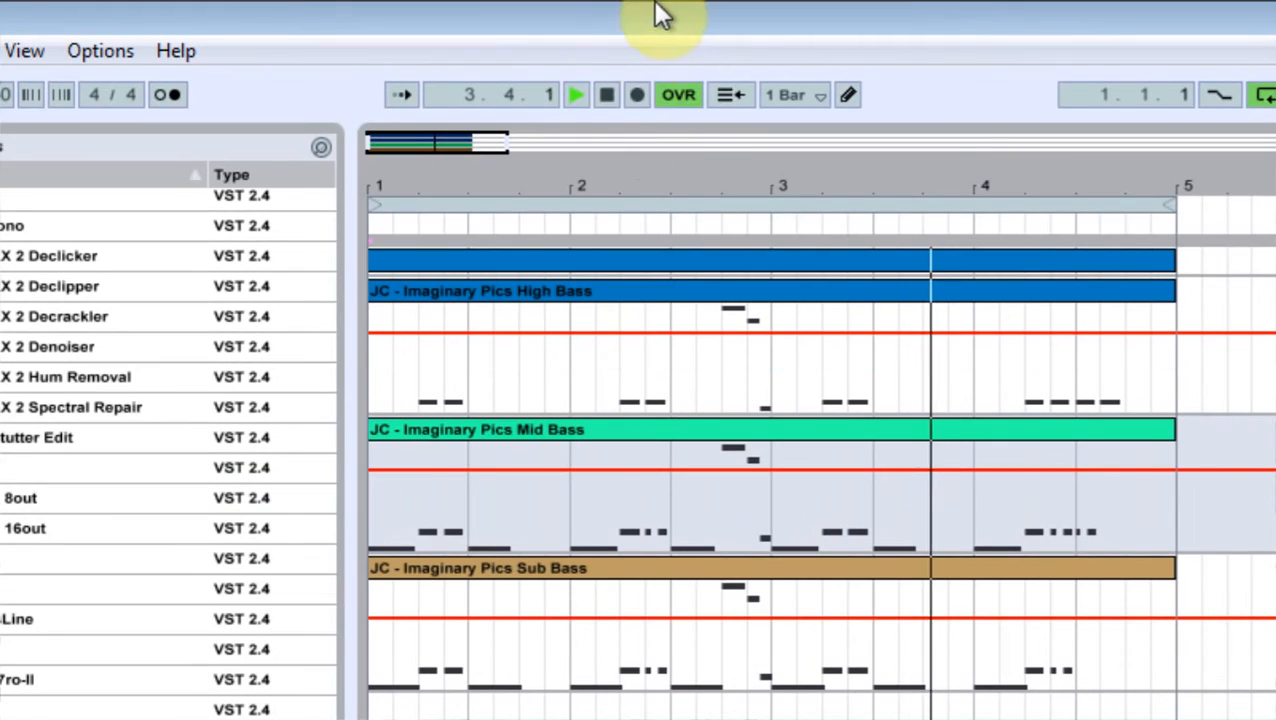
{"action": "left_click", "coordinate": [608, 94]}
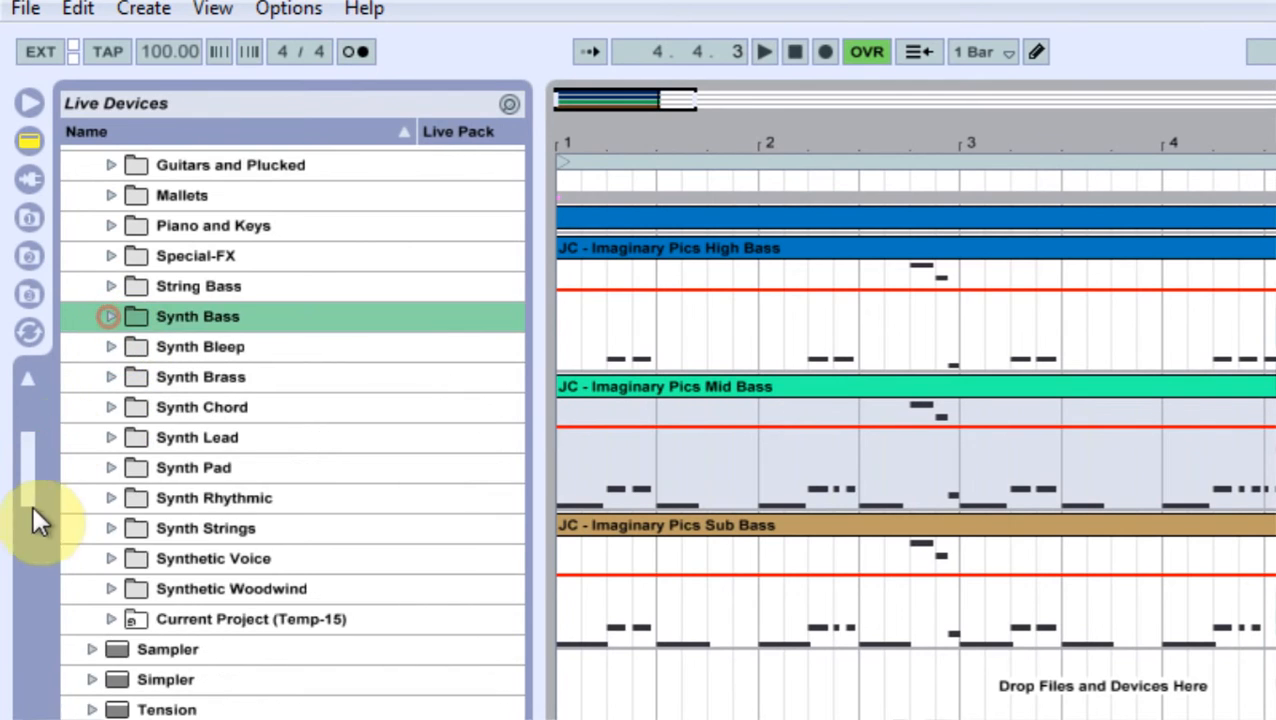
Step: Add EQ Eight from Audio Effects to the Mid Bass track
{"action": "scroll", "scroll_direction": "down", "scroll_amount": 3}
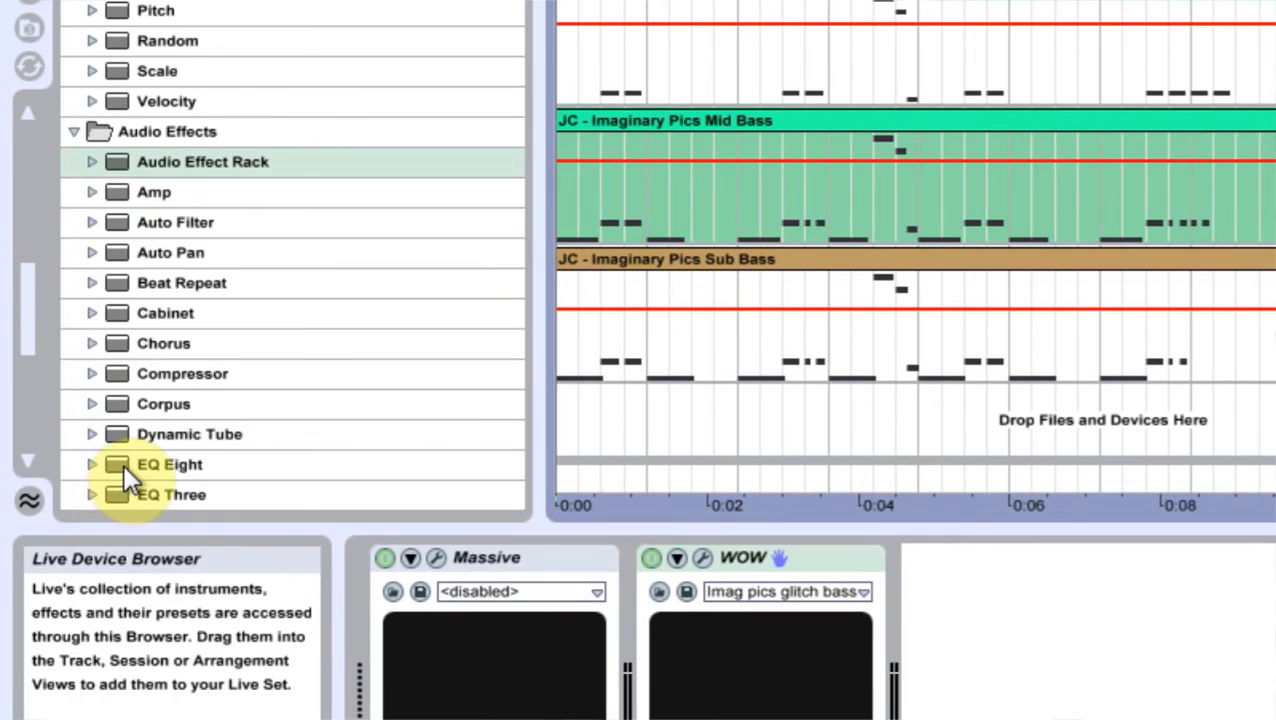
{"action": "left_click", "coordinate": [168, 464]}
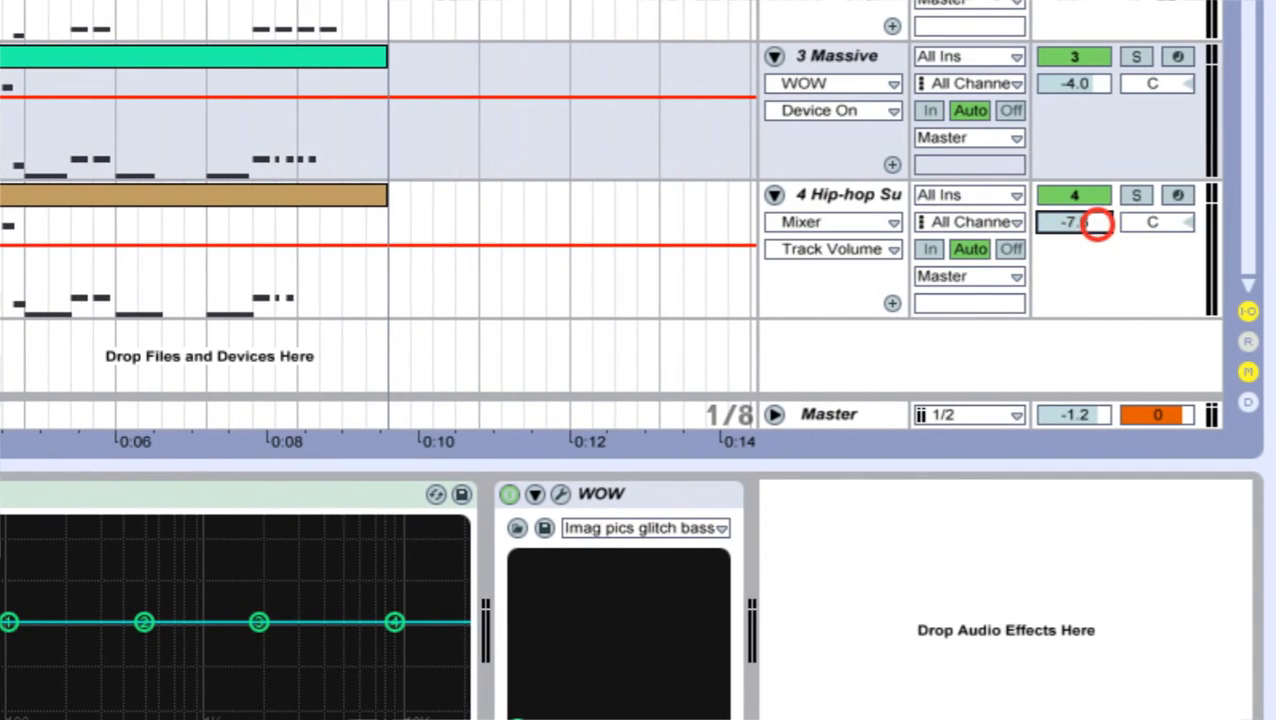
Step: Raise the Mid Bass EQ Eight low-cut filter point 1 to about 194 Hz
{"action": "scroll", "scroll_direction": "down", "scroll_amount": 3}
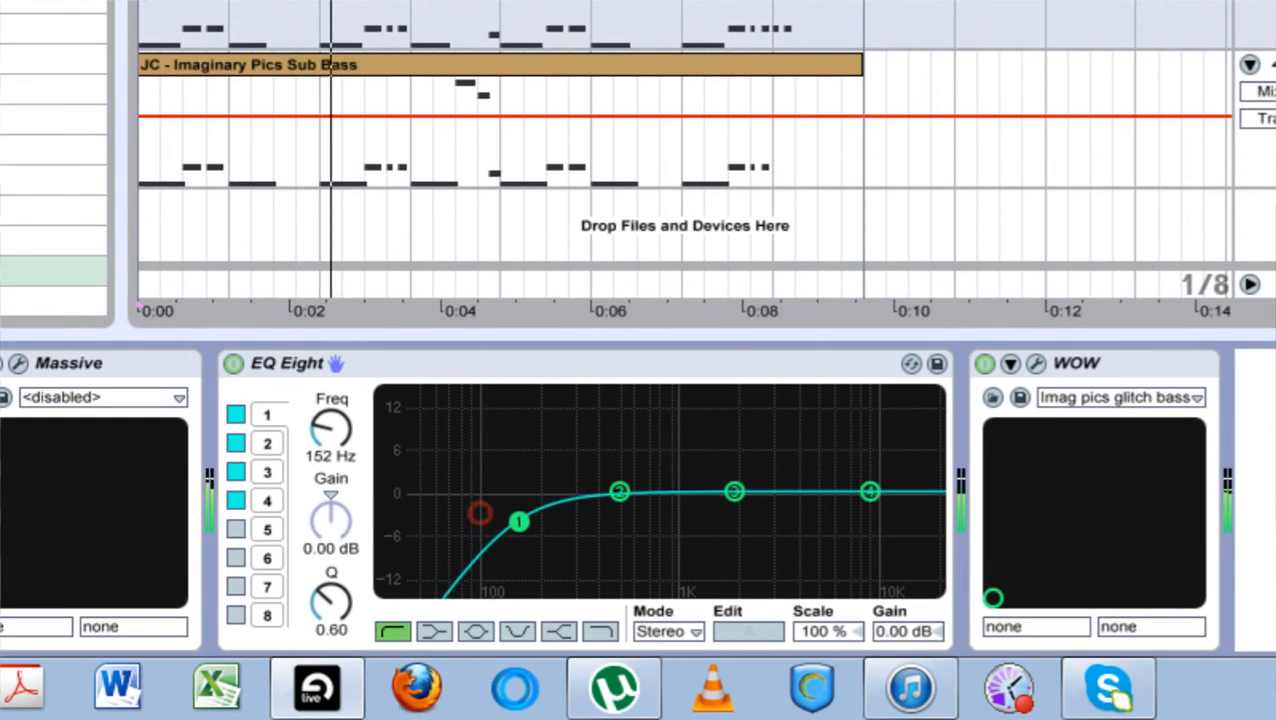
{"action": "left_click_drag", "start_coordinate": [518, 520], "coordinate": [540, 516]}
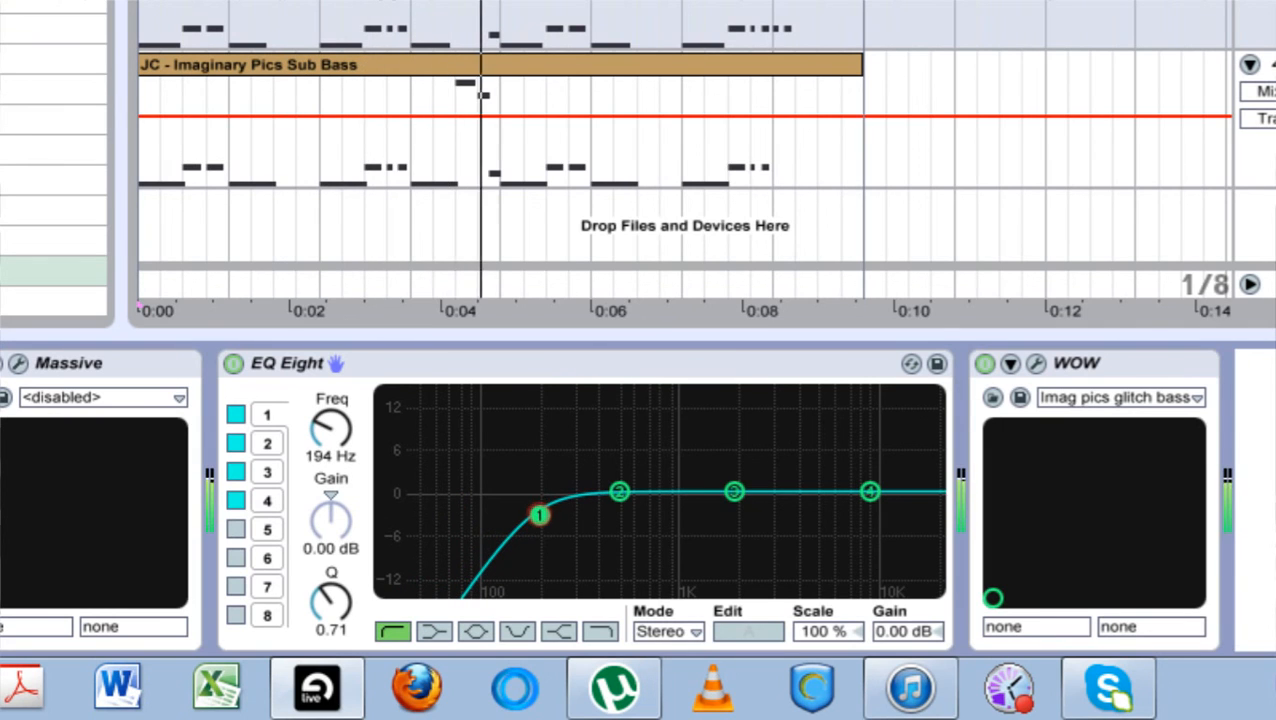